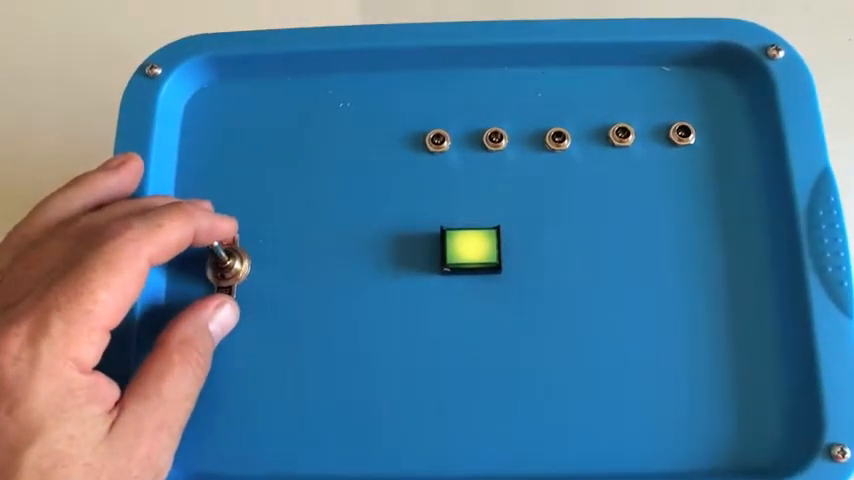
left_click(230, 270)
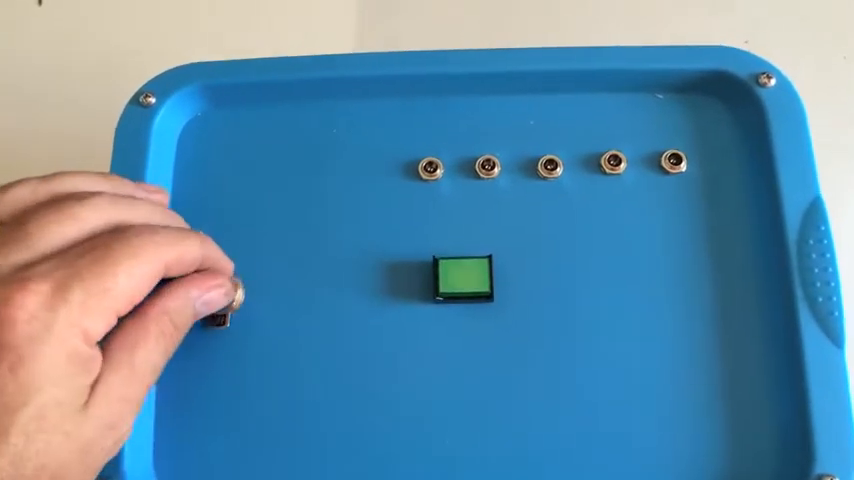